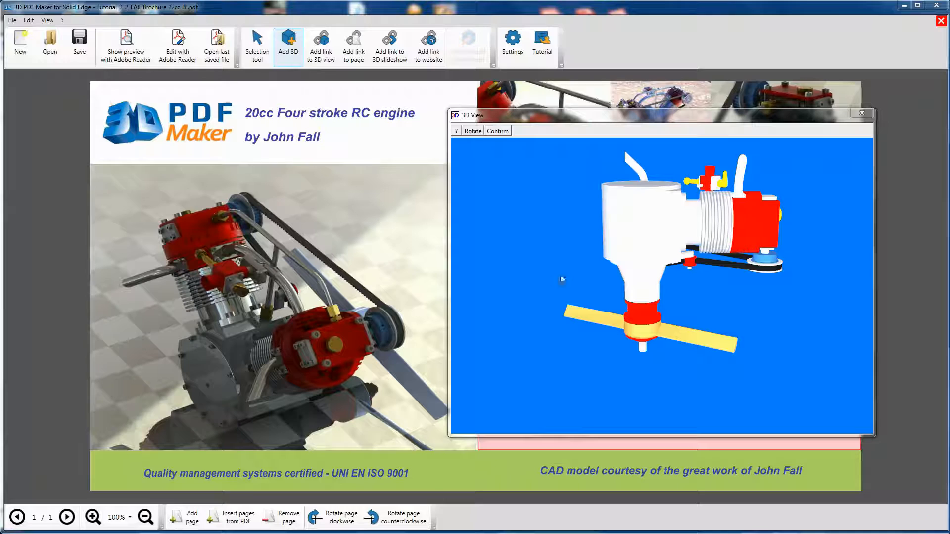
Step: Rotate the RC engine model in the 3D View preview to a new orientation
{"action": "left_click", "coordinate": [473, 130]}
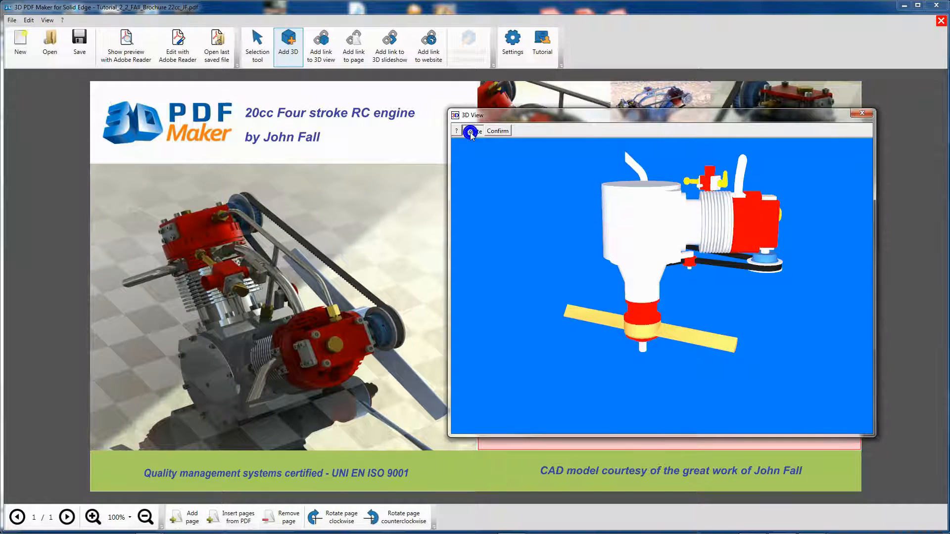
{"action": "left_click", "coordinate": [473, 130]}
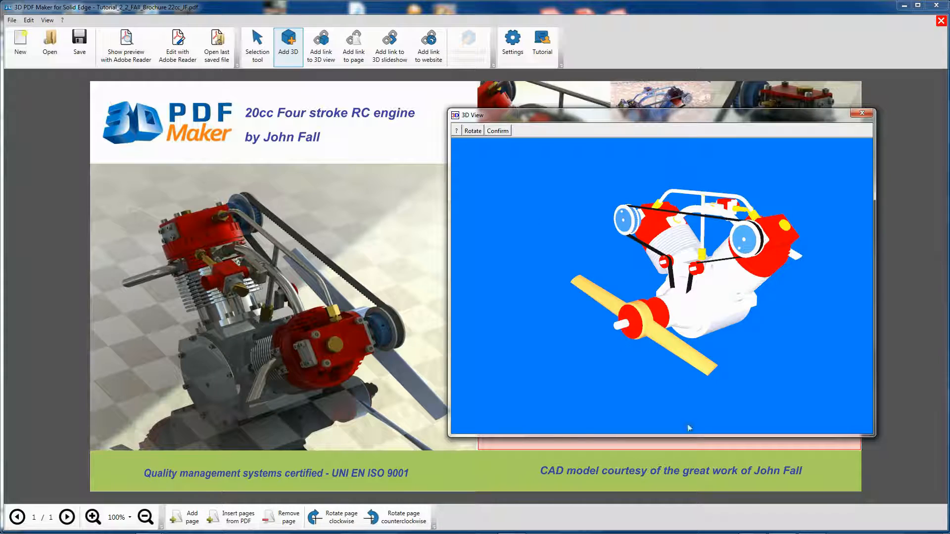
{"action": "left_click", "coordinate": [472, 130]}
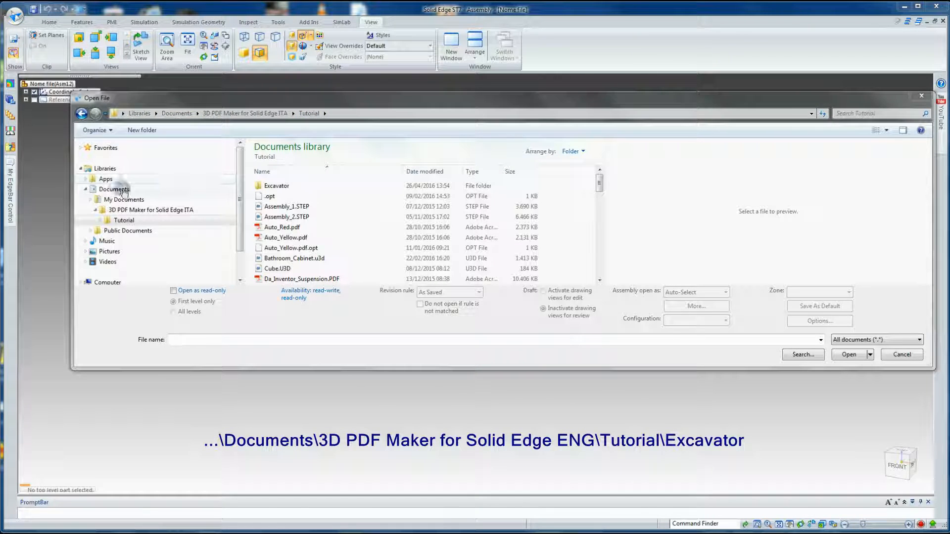
Step: Open Excavator_yellow.asm from the Excavator tutorial folder in Solid Edge
{"action": "left_click", "coordinate": [276, 185]}
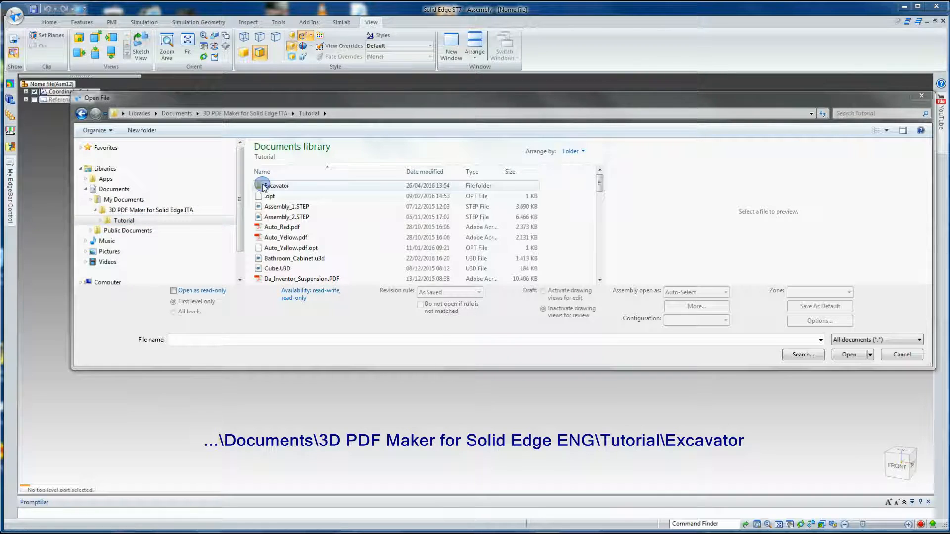
{"action": "double_click", "coordinate": [276, 186]}
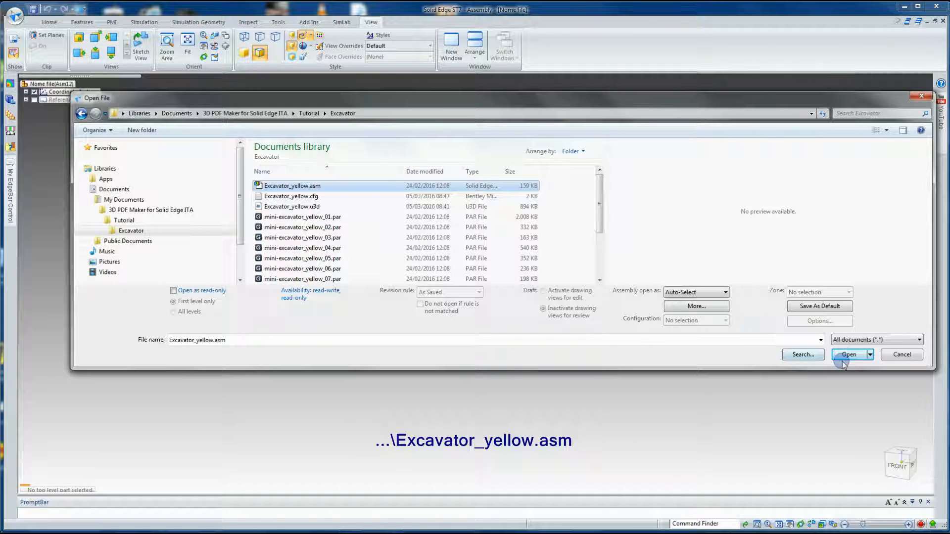
{"action": "left_click", "coordinate": [849, 354]}
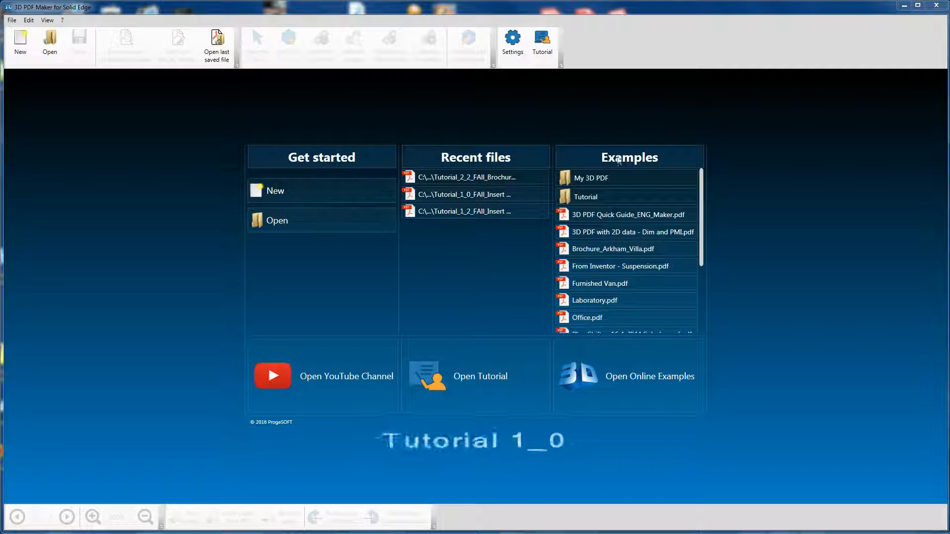
Step: Open Tutorial_1_0 from recent files and zoom the page to 150%
{"action": "scroll", "scroll_direction": "down", "scroll_amount": 3}
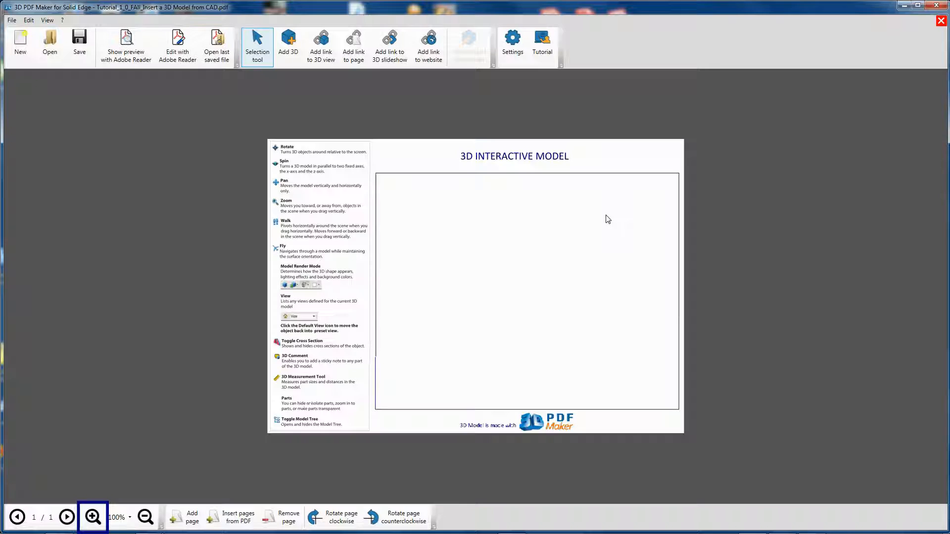
{"action": "left_click", "coordinate": [92, 516]}
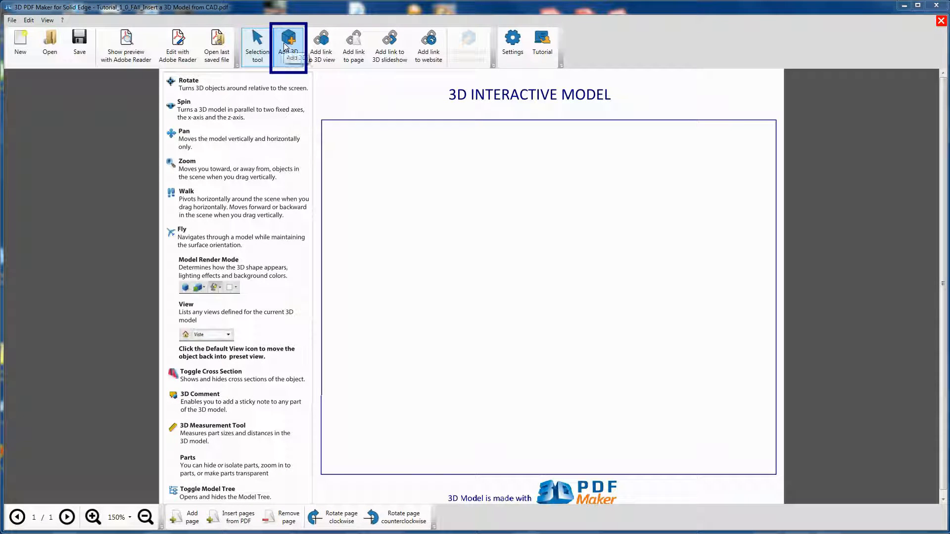
Step: Draw a 3D area over the model frame and convert the excavator from Solid Edge
{"action": "left_click", "coordinate": [289, 41]}
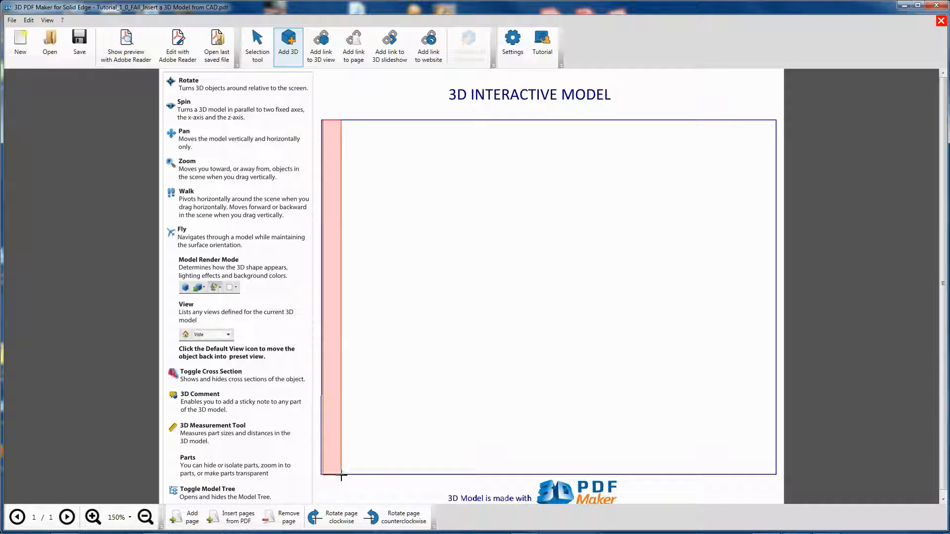
{"action": "left_click", "coordinate": [288, 43]}
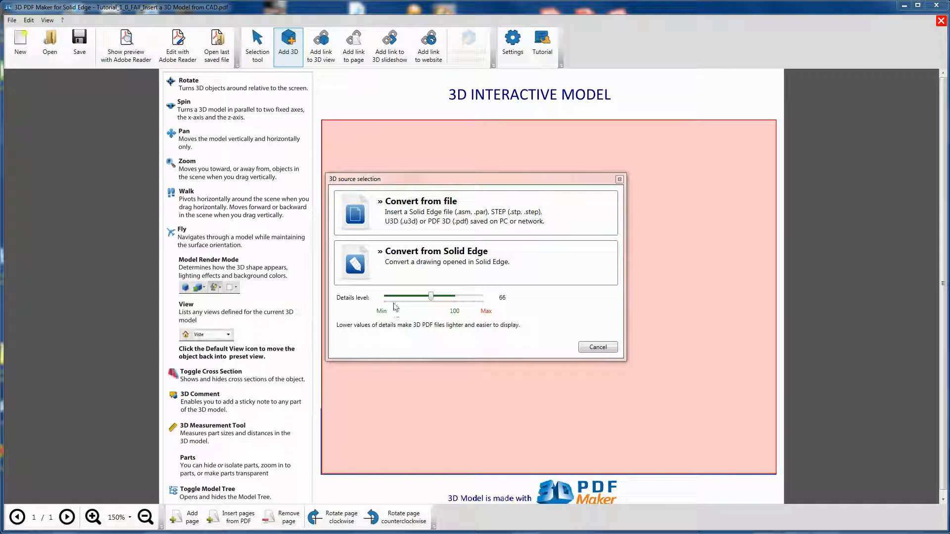
{"action": "left_click", "coordinate": [475, 263]}
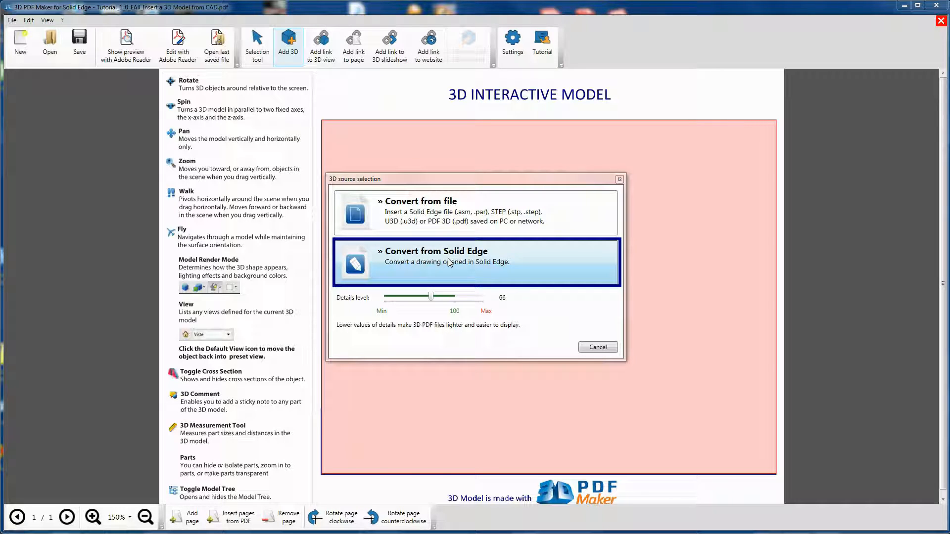
{"action": "left_click", "coordinate": [475, 262]}
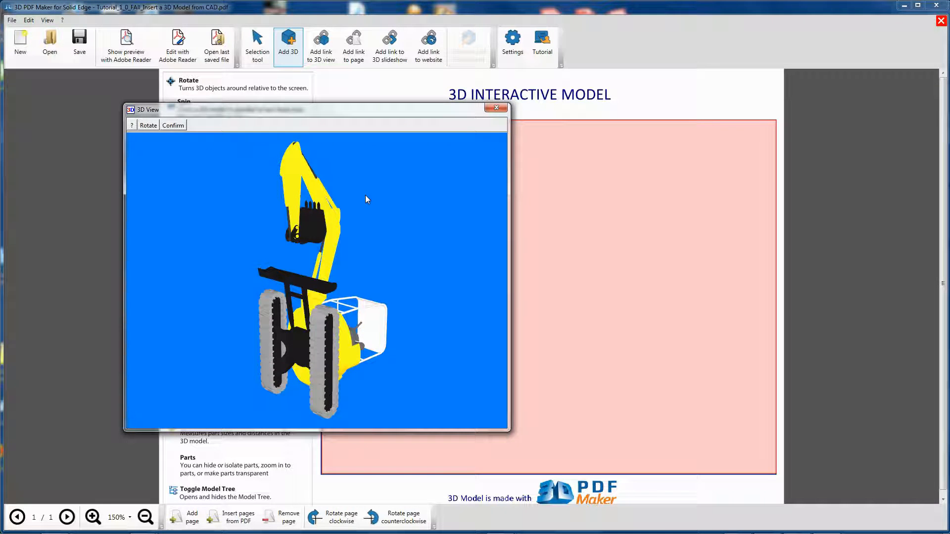
{"action": "mouse_move", "coordinate": [235, 166]}
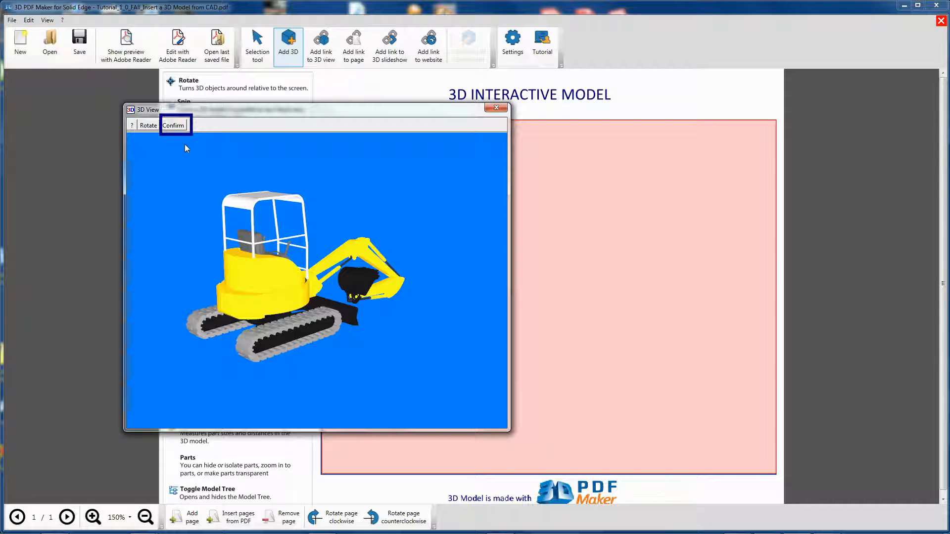
Step: Orbit and zoom the excavator to a close three-quarter view and confirm it
{"action": "left_click", "coordinate": [173, 124]}
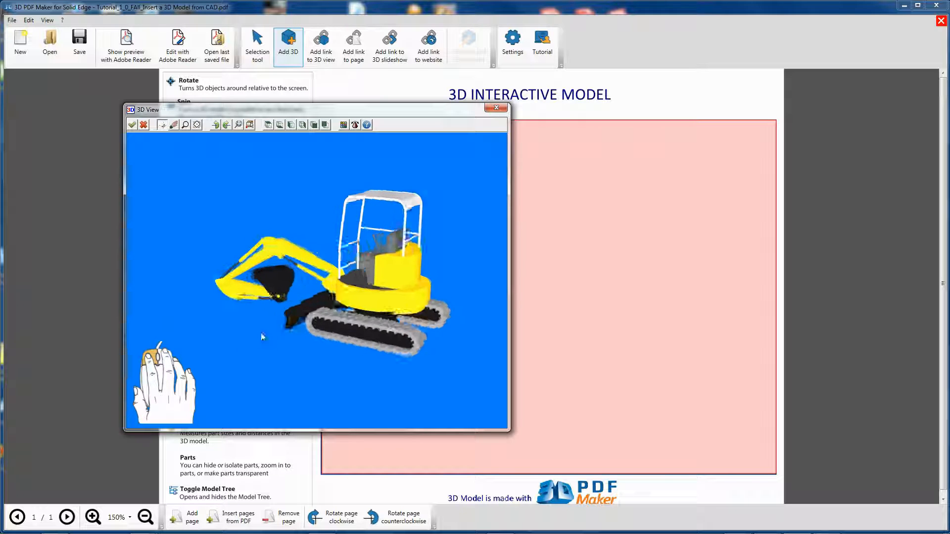
{"action": "left_click_drag", "start_coordinate": [262, 337], "coordinate": [326, 339]}
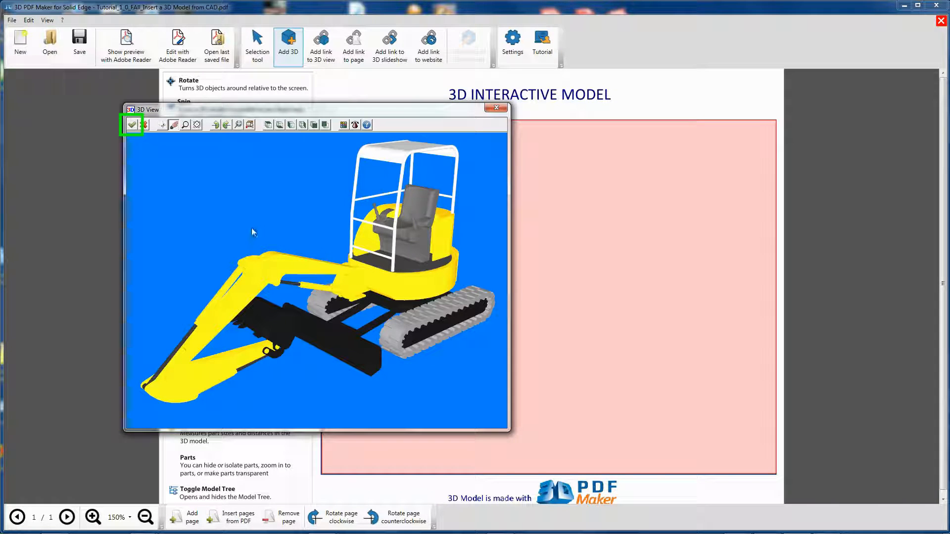
{"action": "left_click", "coordinate": [132, 124]}
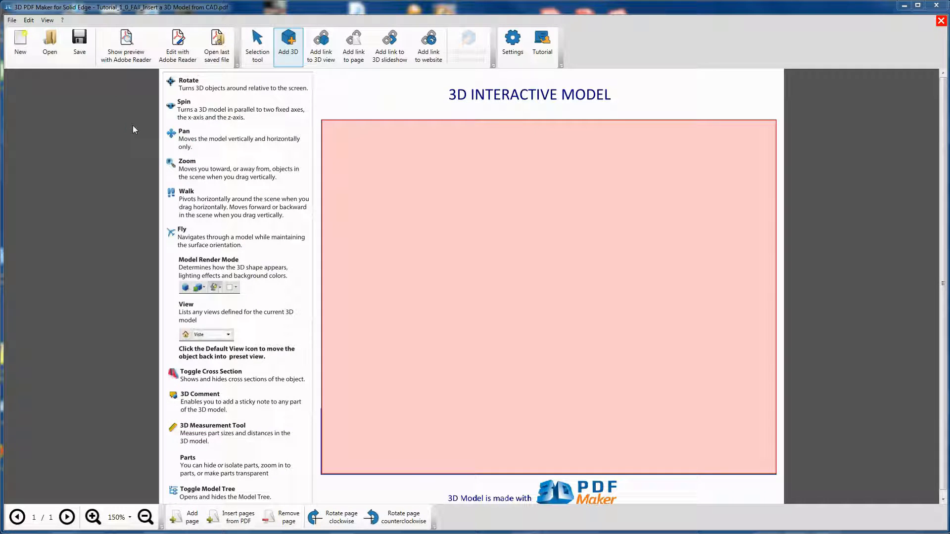
Step: Deselect the 3D area and preview the excavator page in Adobe Reader
{"action": "left_click", "coordinate": [256, 45]}
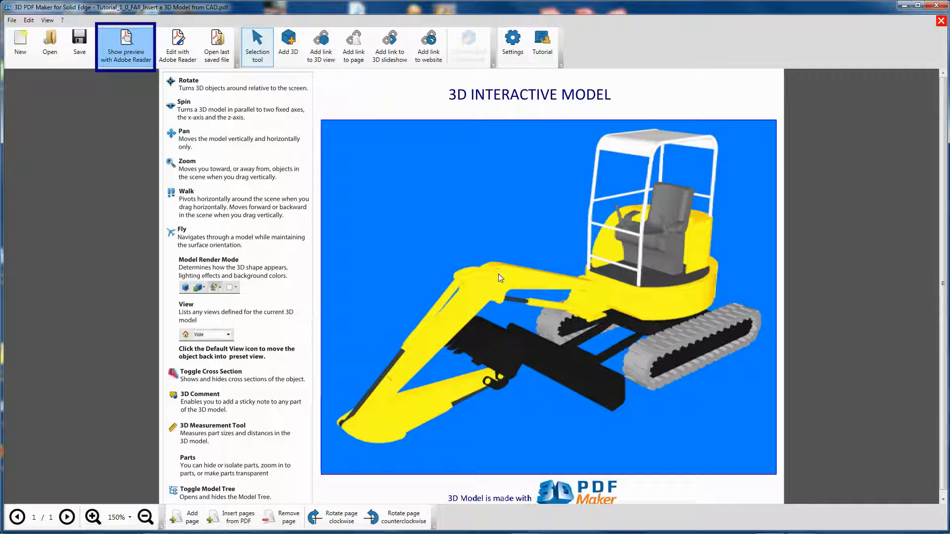
{"action": "left_click", "coordinate": [125, 45]}
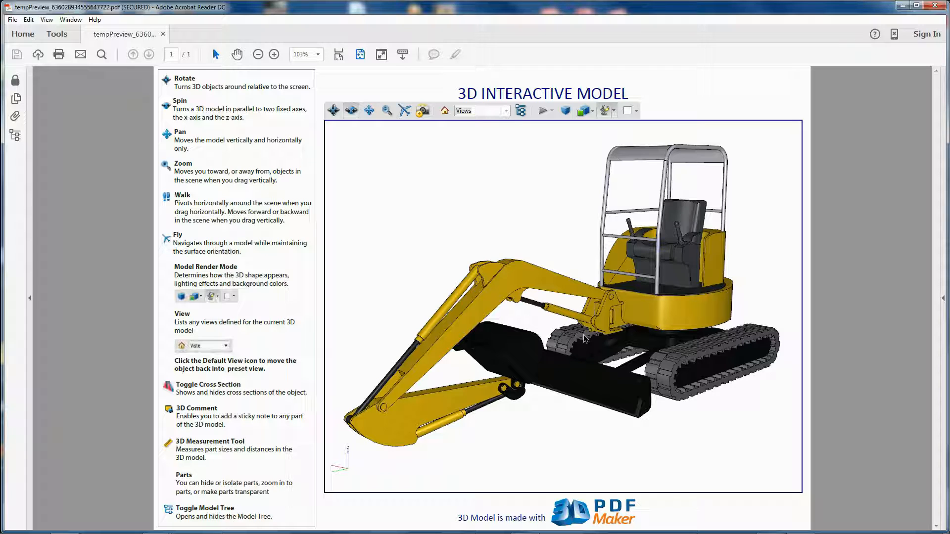
Step: Save the previewed excavator PDF via Save As into the My 3D PDF folder
{"action": "left_click", "coordinate": [602, 110]}
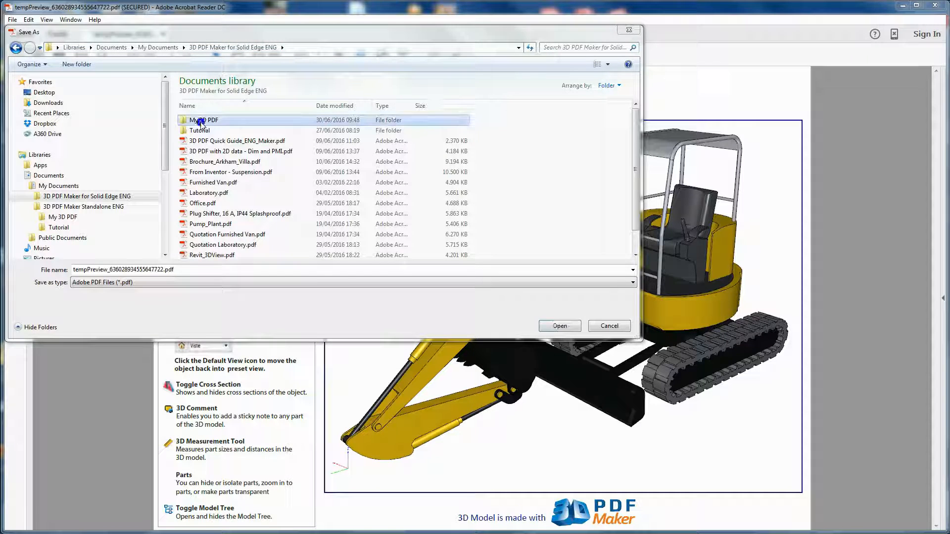
{"action": "double_click", "coordinate": [202, 119]}
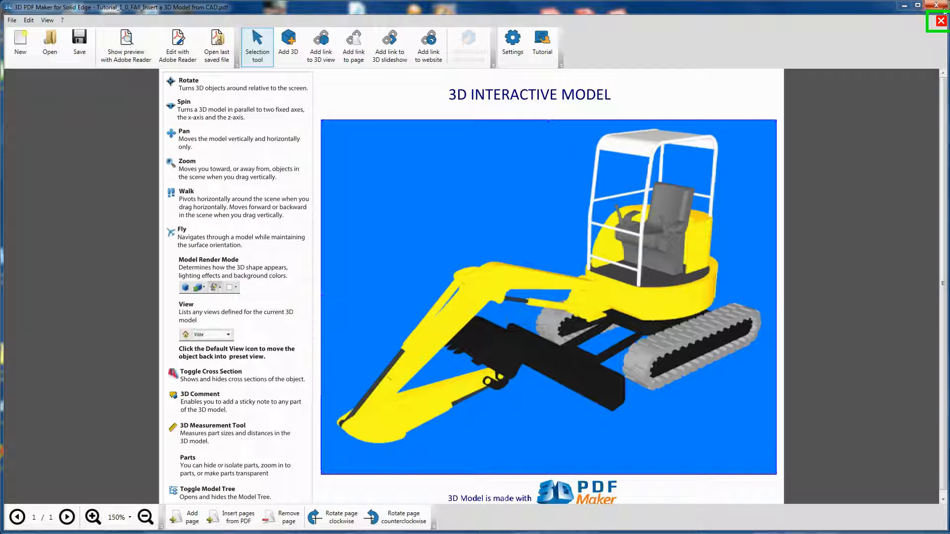
Step: Close the Tutorial 1.0 project, declining to save changes
{"action": "left_click", "coordinate": [939, 20]}
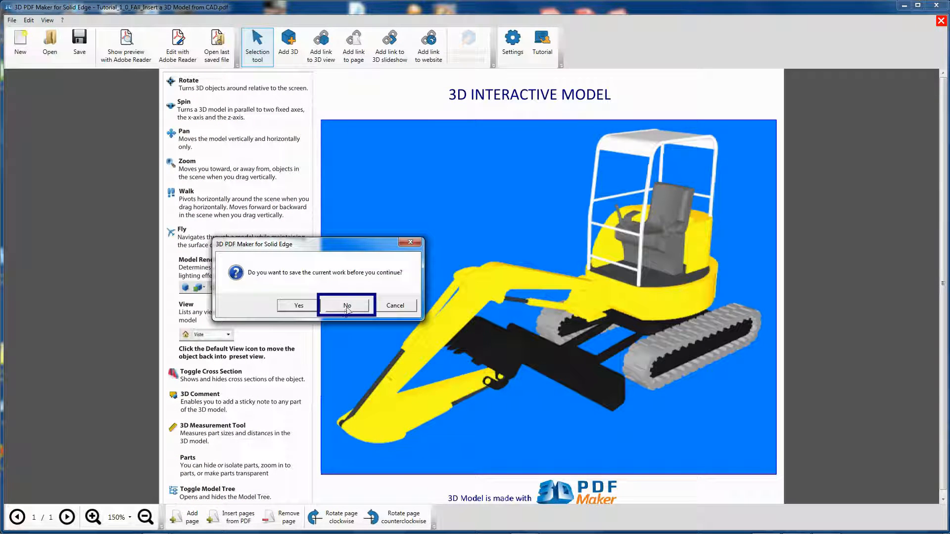
{"action": "left_click", "coordinate": [346, 306]}
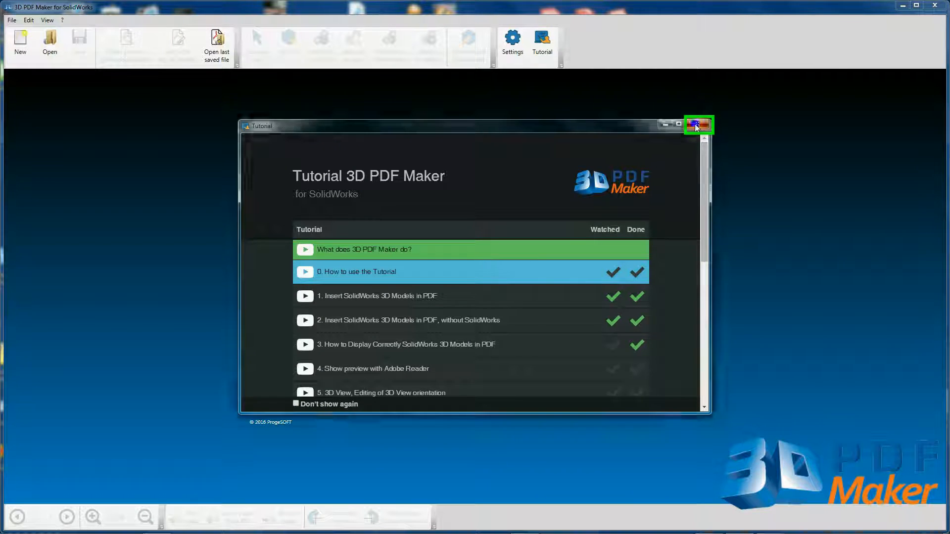
Step: Close the tutorial window and reopen it to show the introductory message
{"action": "left_click", "coordinate": [707, 124]}
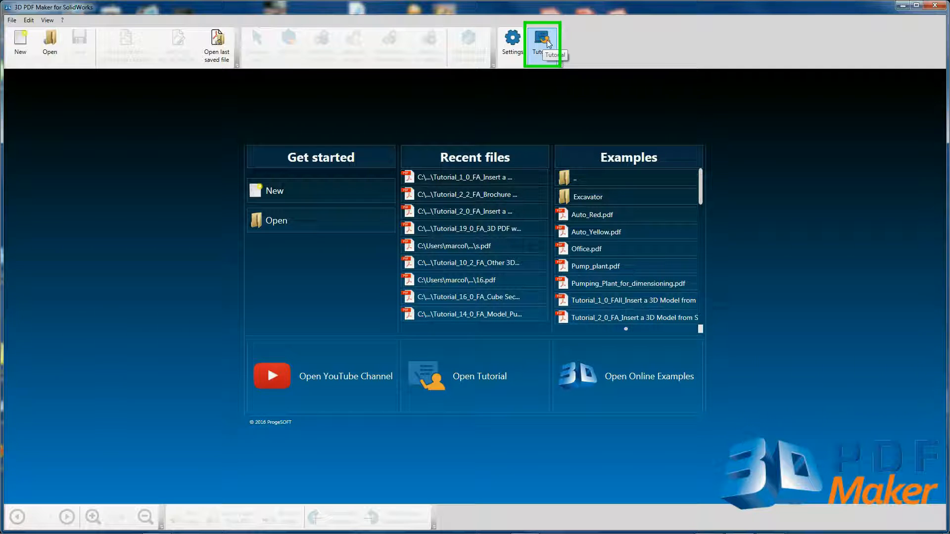
{"action": "mouse_move", "coordinate": [662, 219]}
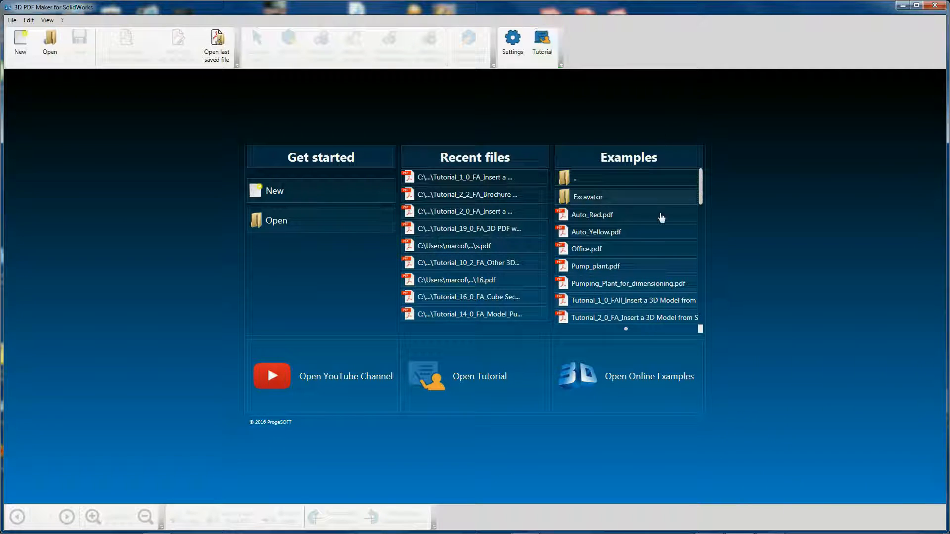
{"action": "mouse_move", "coordinate": [459, 380]}
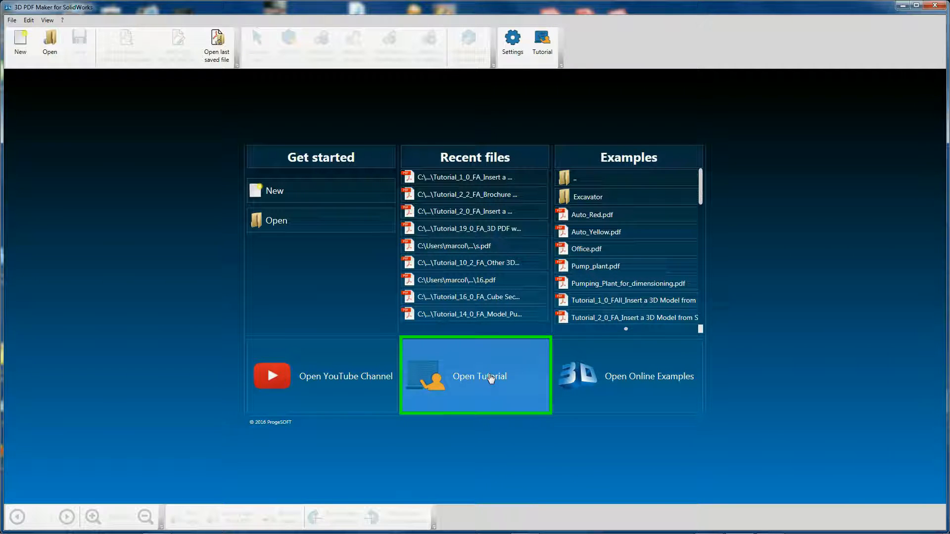
{"action": "left_click", "coordinate": [478, 375]}
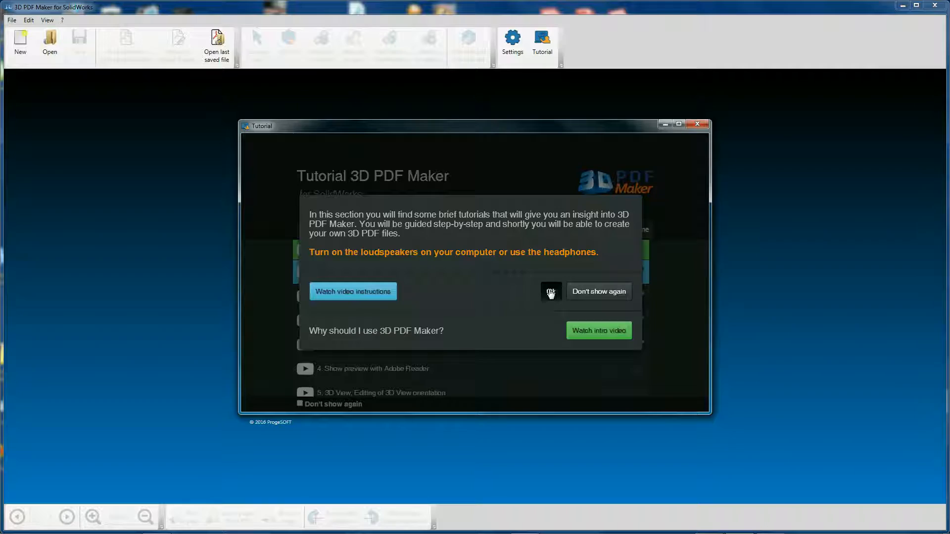